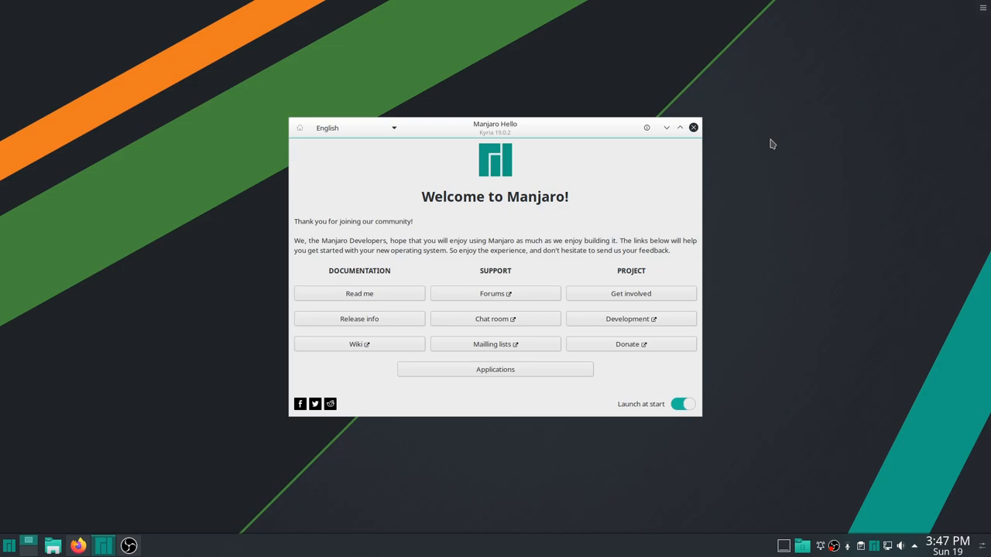
{"action": "mouse_move", "coordinate": [524, 140]}
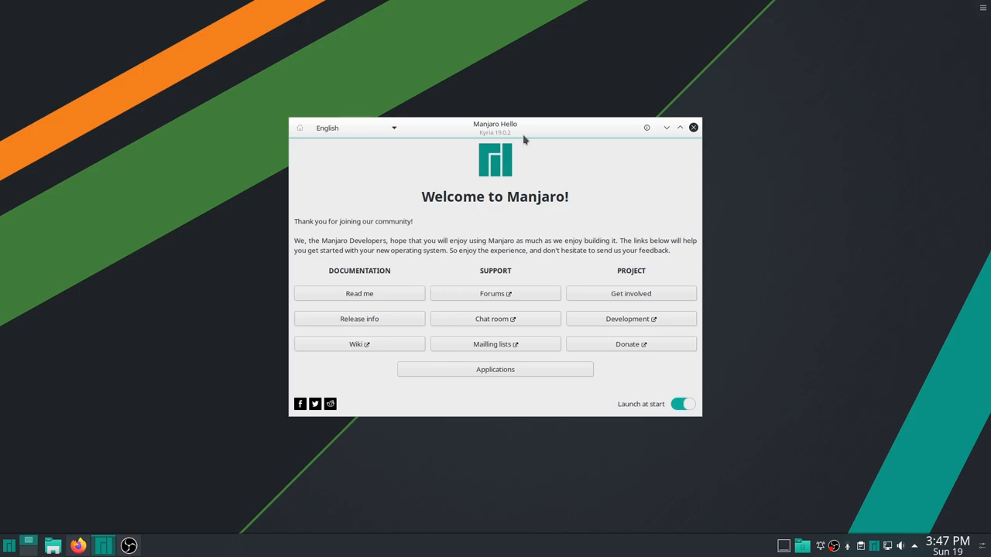
{"action": "mouse_move", "coordinate": [136, 523]}
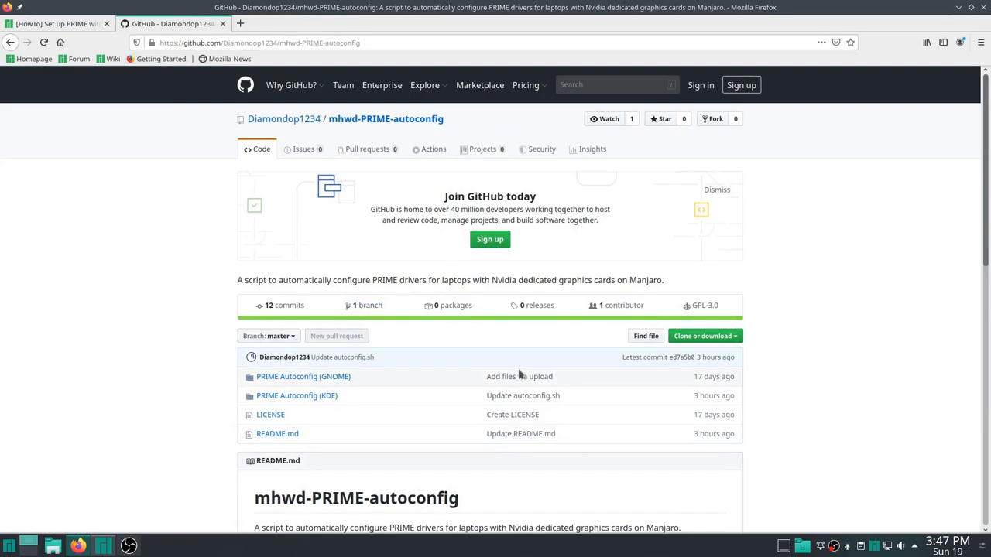
Scroll through the forum's PRIME setup guide
{"action": "left_click", "coordinate": [58, 23]}
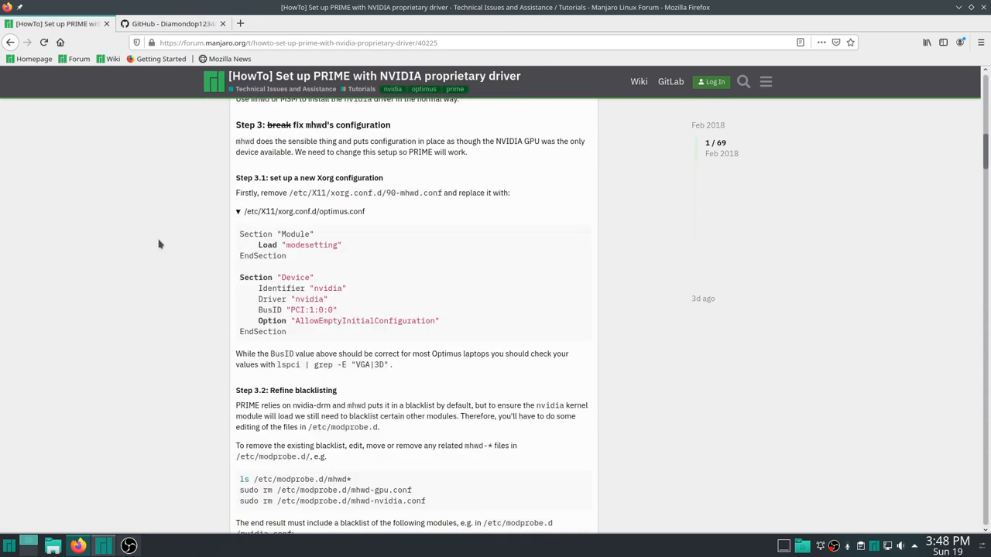
{"action": "scroll", "scroll_direction": "down", "scroll_amount": 3}
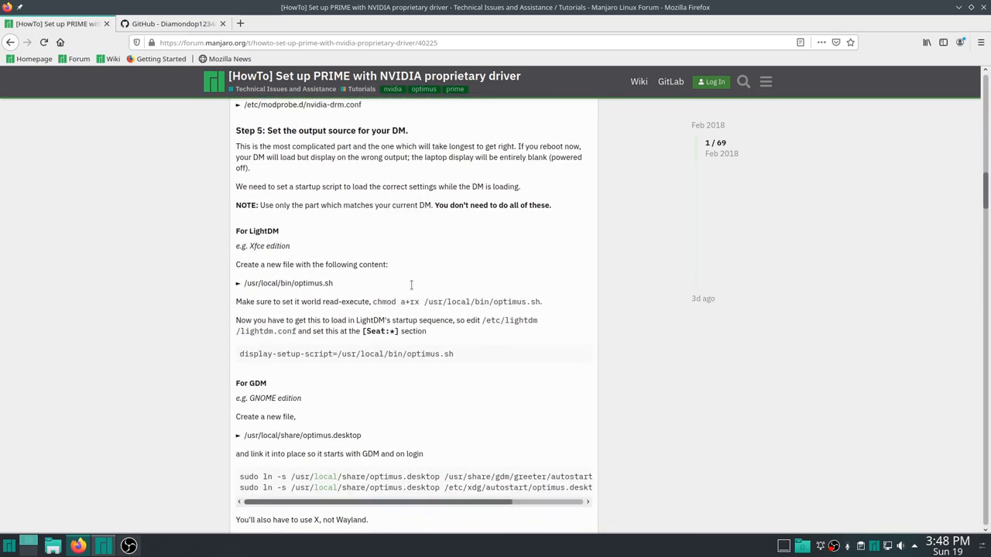
{"action": "scroll", "scroll_direction": "down", "scroll_amount": 3}
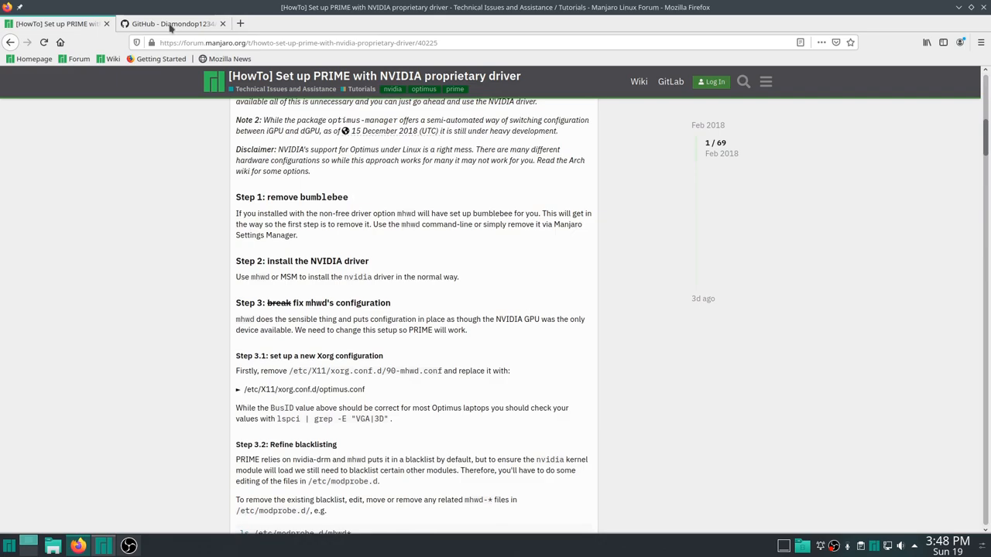
Return to the mhwd-PRIME-autoconfig repository and scroll to the README's final check
{"action": "left_click", "coordinate": [170, 23]}
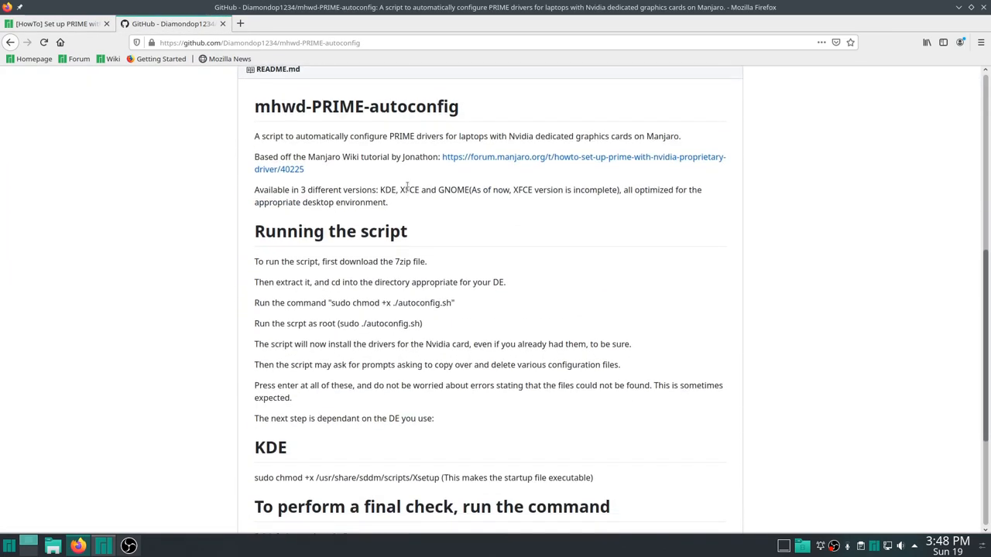
{"action": "scroll", "scroll_direction": "down", "scroll_amount": 3}
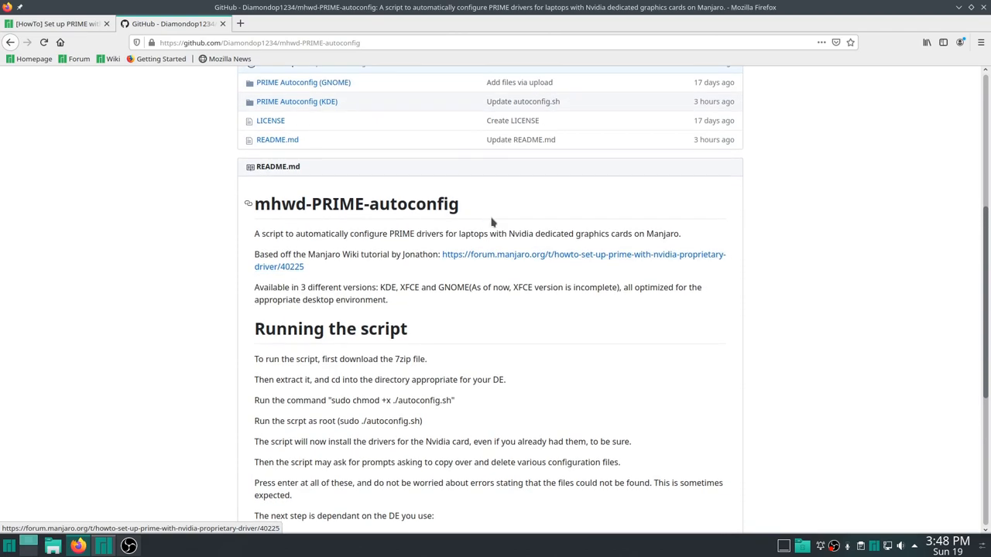
{"action": "mouse_move", "coordinate": [489, 182]}
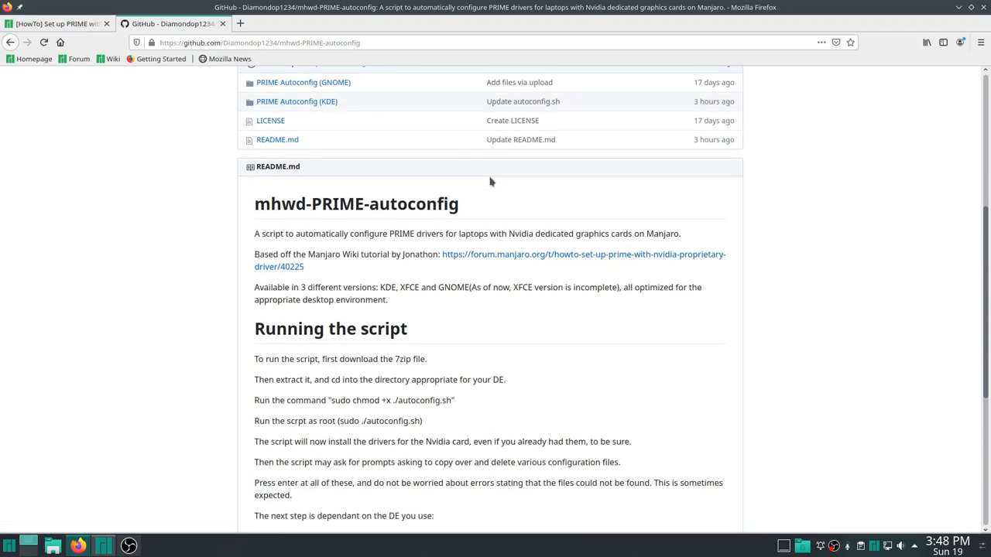
{"action": "scroll", "scroll_direction": "down", "scroll_amount": 3}
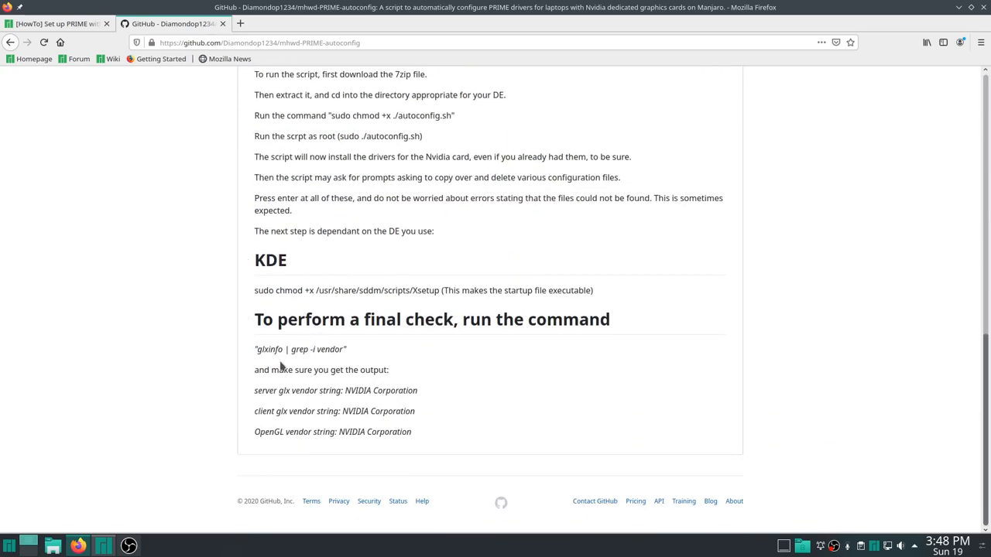
{"action": "scroll", "scroll_direction": "up", "scroll_amount": 3}
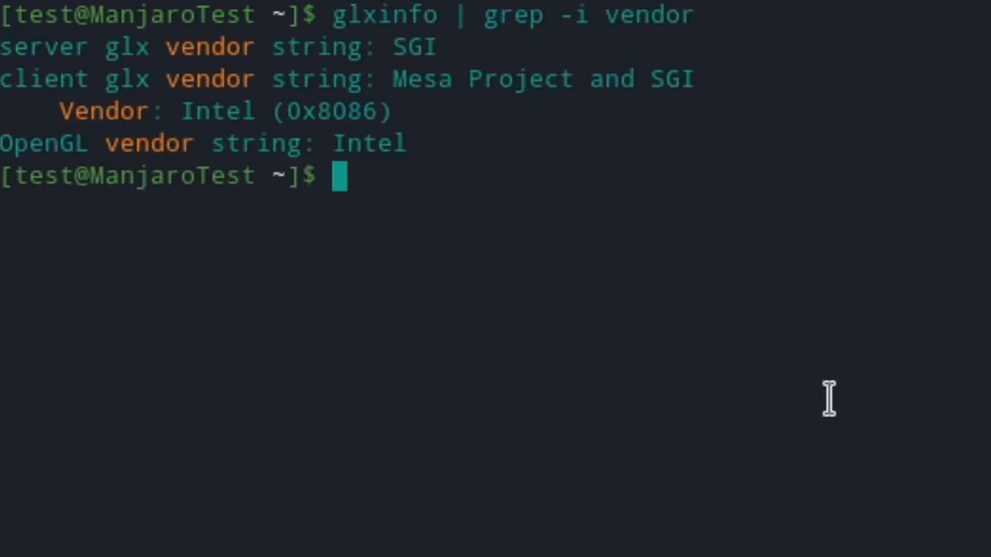
{"action": "mouse_move", "coordinate": [208, 128]}
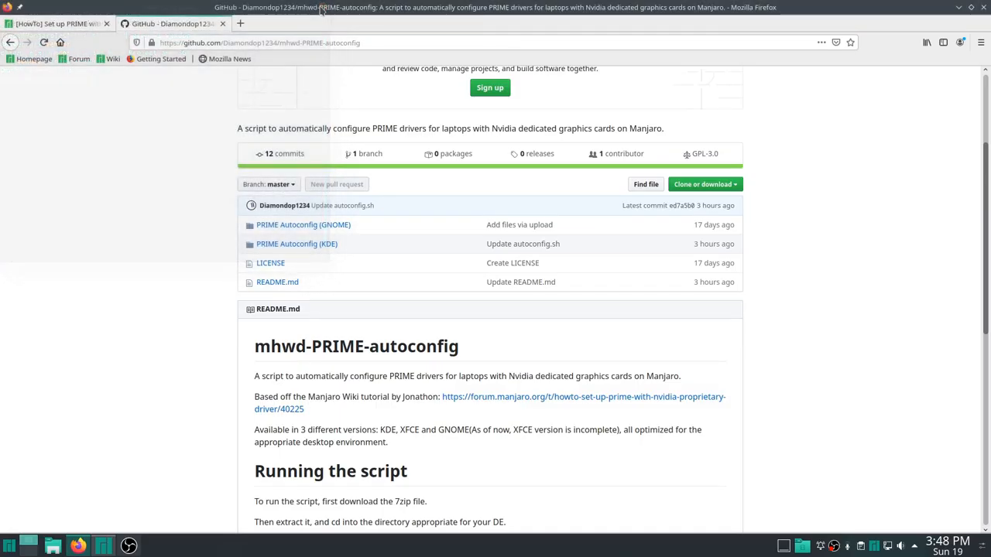
Download the mhwd-PRIME-autoconfig repository as a ZIP from the Clone or download menu
{"action": "left_click", "coordinate": [701, 184]}
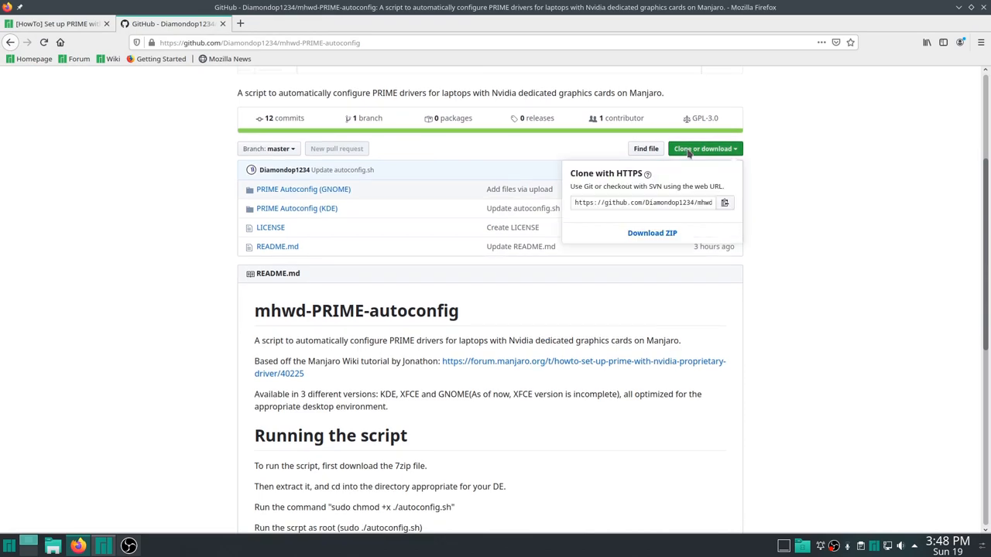
{"action": "left_click", "coordinate": [651, 232]}
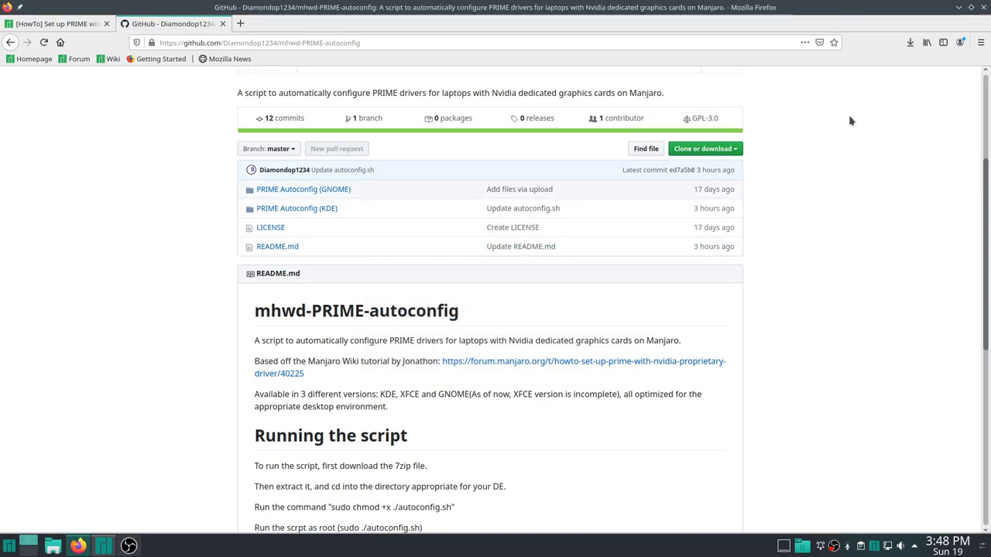
{"action": "mouse_move", "coordinate": [911, 197]}
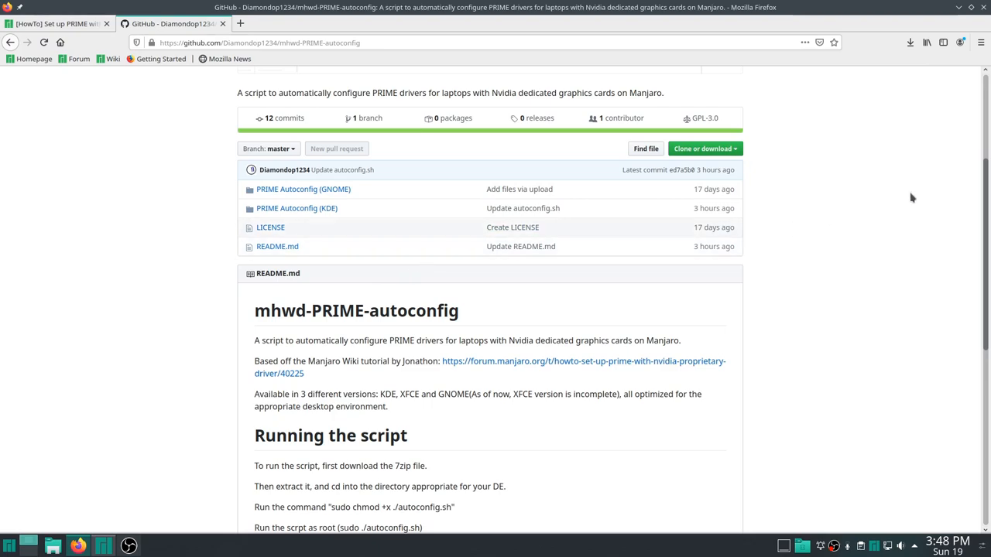
{"action": "mouse_move", "coordinate": [864, 218]}
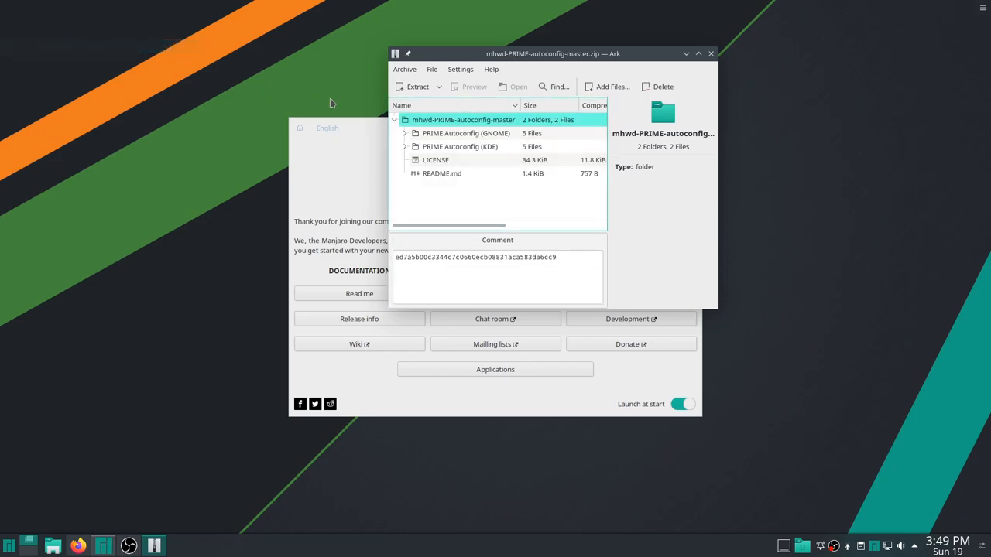
Extract the mhwd-PRIME-autoconfig-master folder to the Desktop and close Ark
{"action": "left_click", "coordinate": [709, 53]}
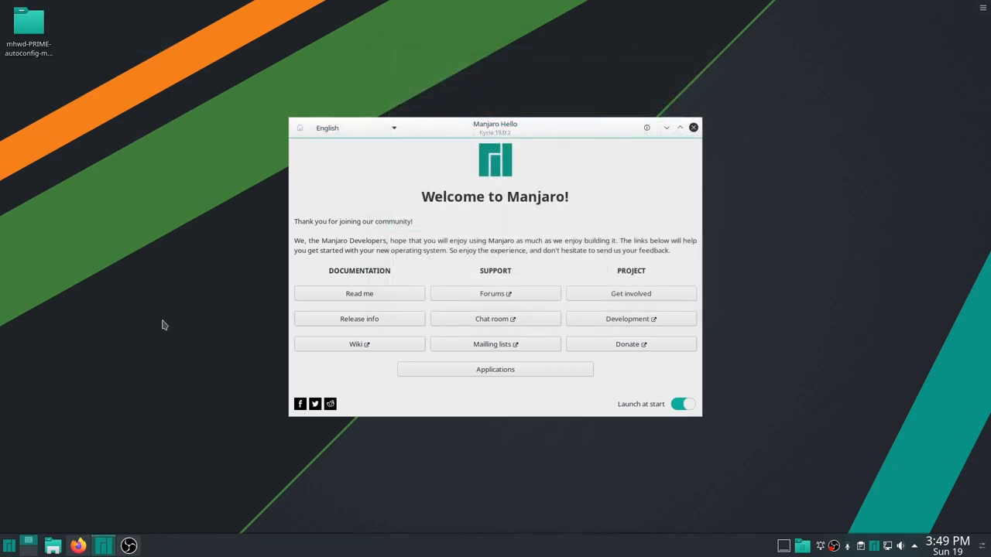
{"action": "left_click", "coordinate": [692, 127]}
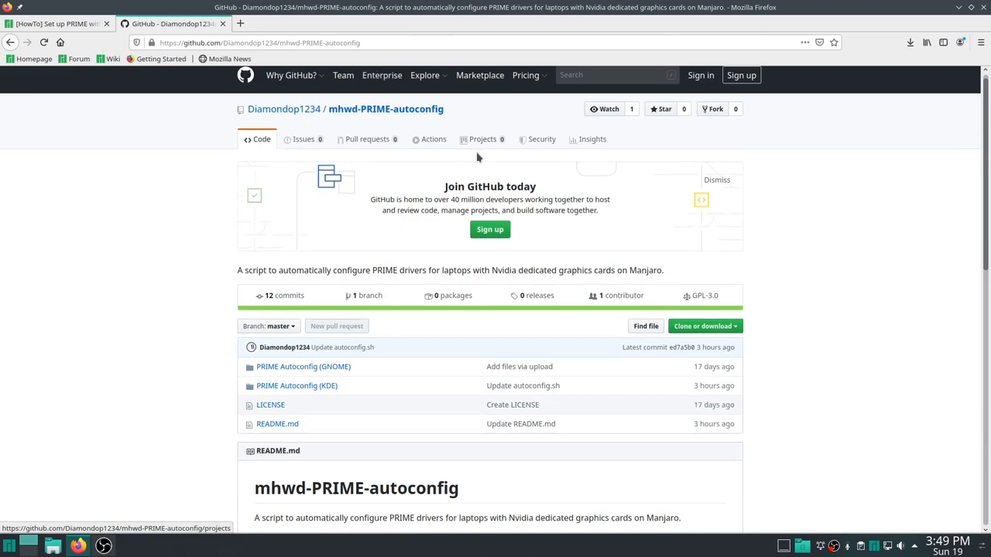
Restore Firefox to a smaller window on the forum guide and open Konsole beside it
{"action": "scroll", "scroll_direction": "down", "scroll_amount": 3}
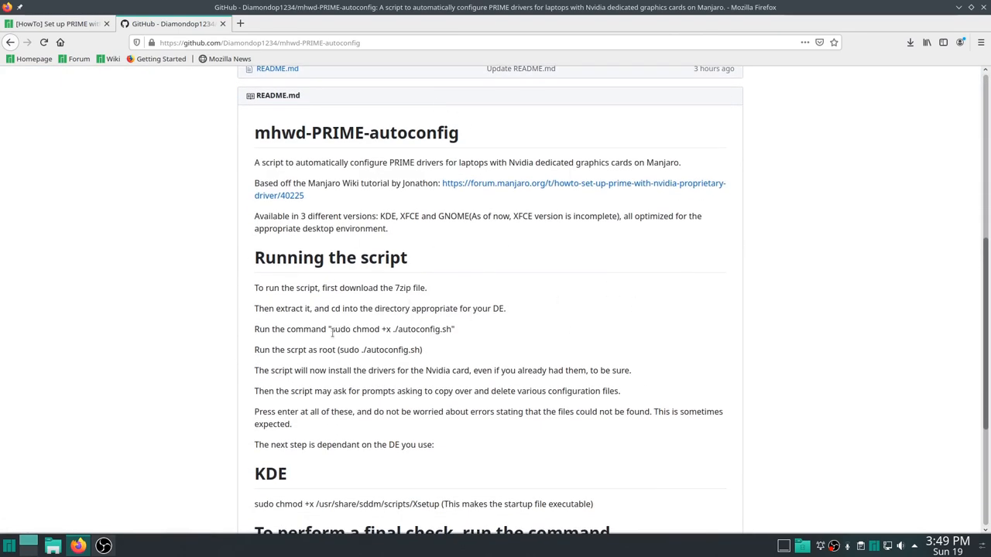
{"action": "double_click", "coordinate": [391, 328]}
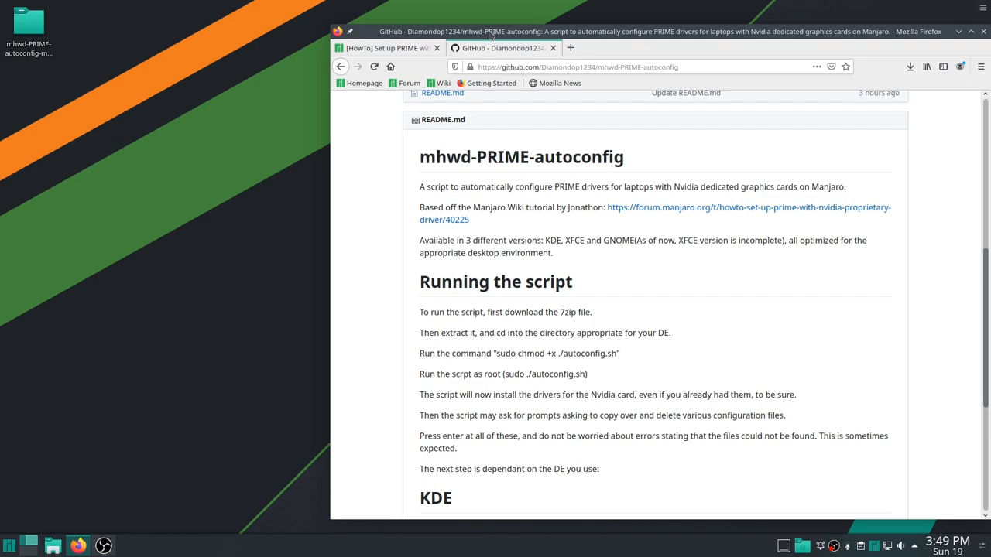
{"action": "left_click", "coordinate": [10, 546]}
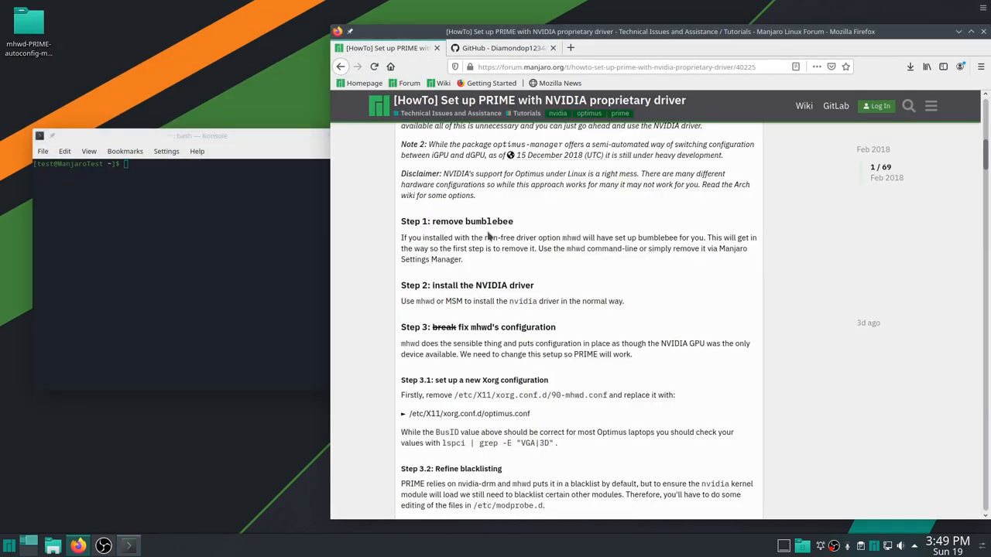
{"action": "scroll", "scroll_direction": "down", "scroll_amount": 3}
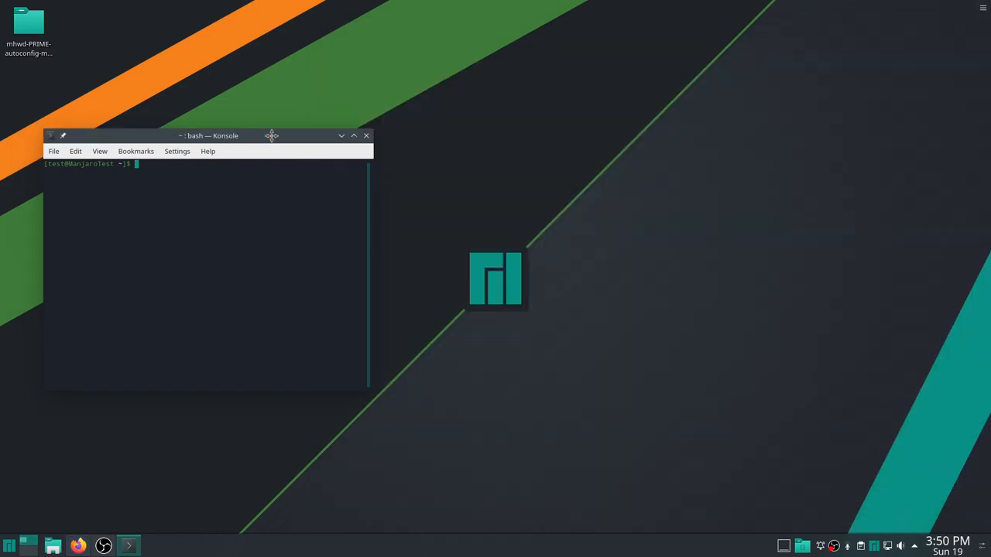
Move the terminal and cd into mhwd-PRIME-autoconfig-master's 'PRIME Autoconfig (KDE)' folder
{"action": "left_click_drag", "start_coordinate": [271, 135], "coordinate": [646, 105]}
{"action": "type", "text": "cd Desktop/"}
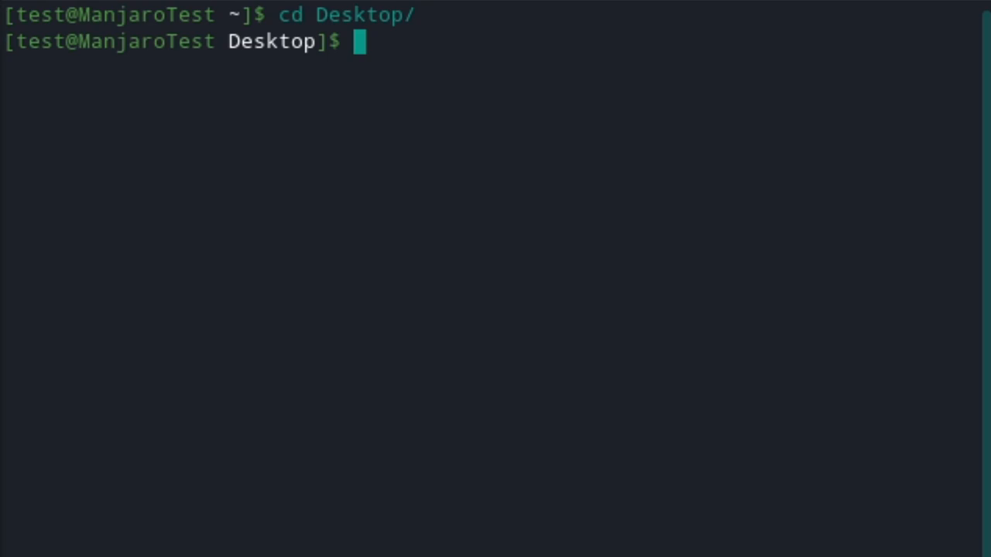
{"action": "type", "text": "cd m"}
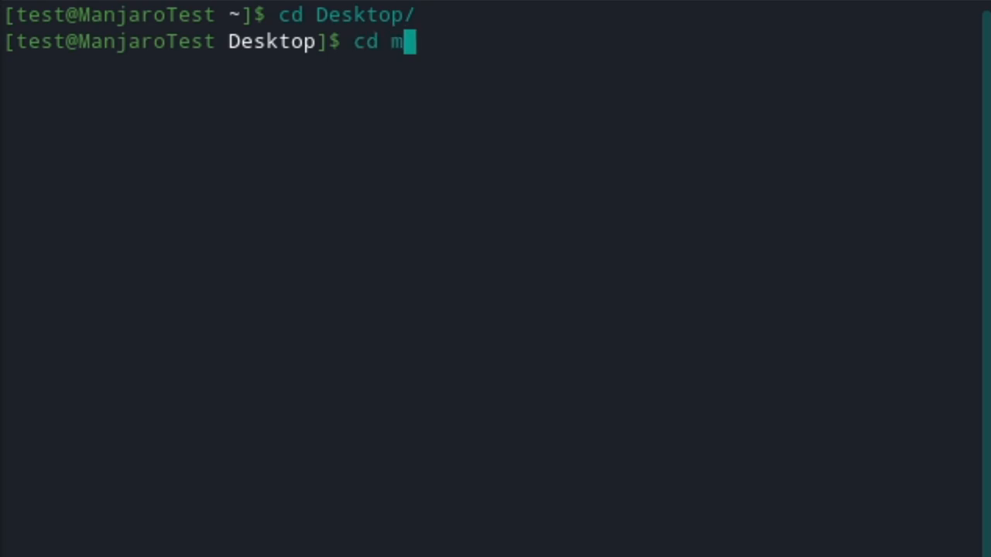
{"action": "type", "text": "hwd-PRIME-autoconfig-master/"}
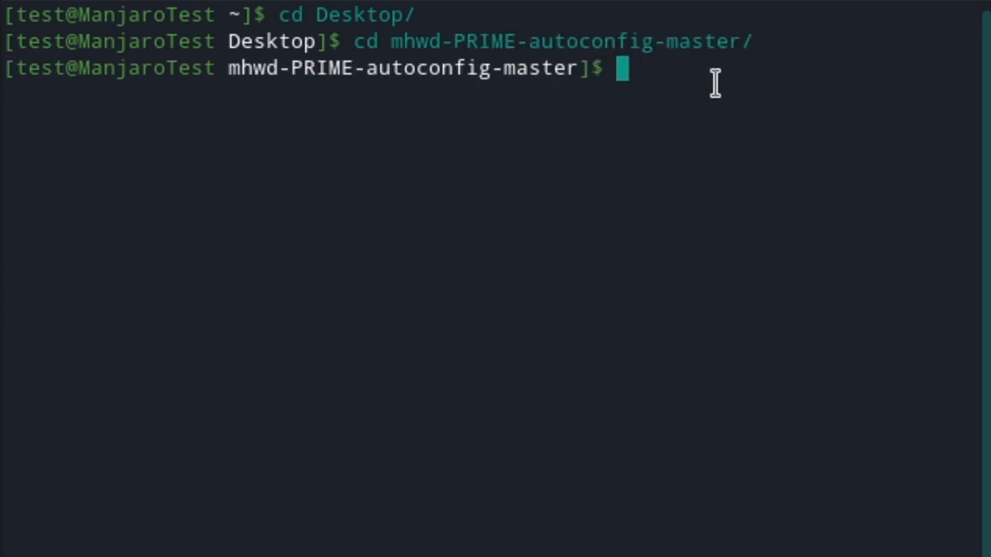
{"action": "mouse_move", "coordinate": [703, 89]}
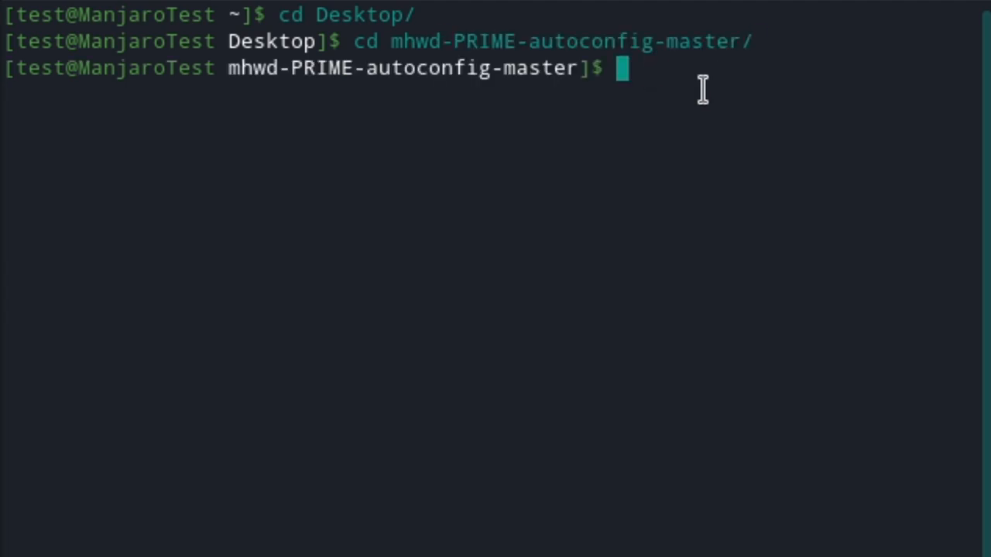
{"action": "type", "text": "ls"}
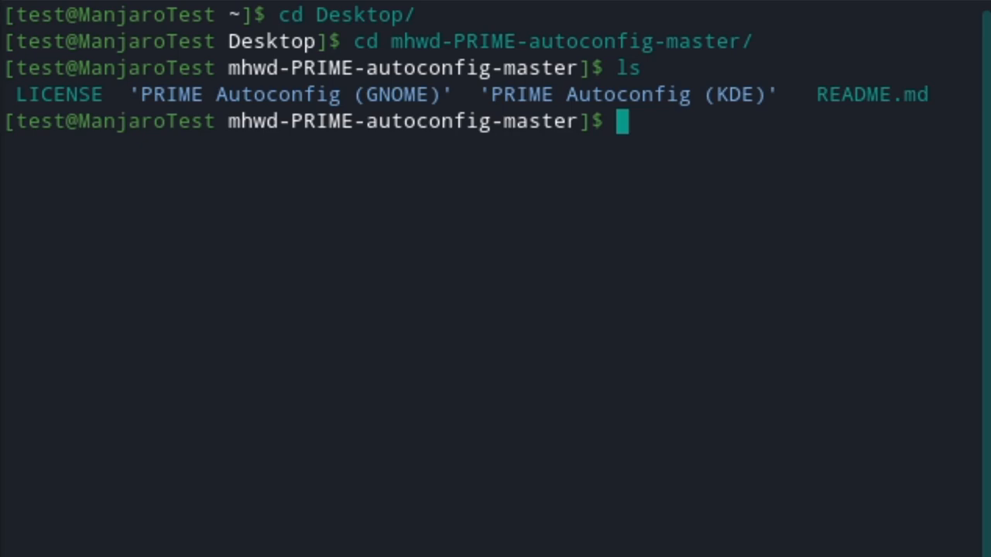
{"action": "type", "text": "cd P"}
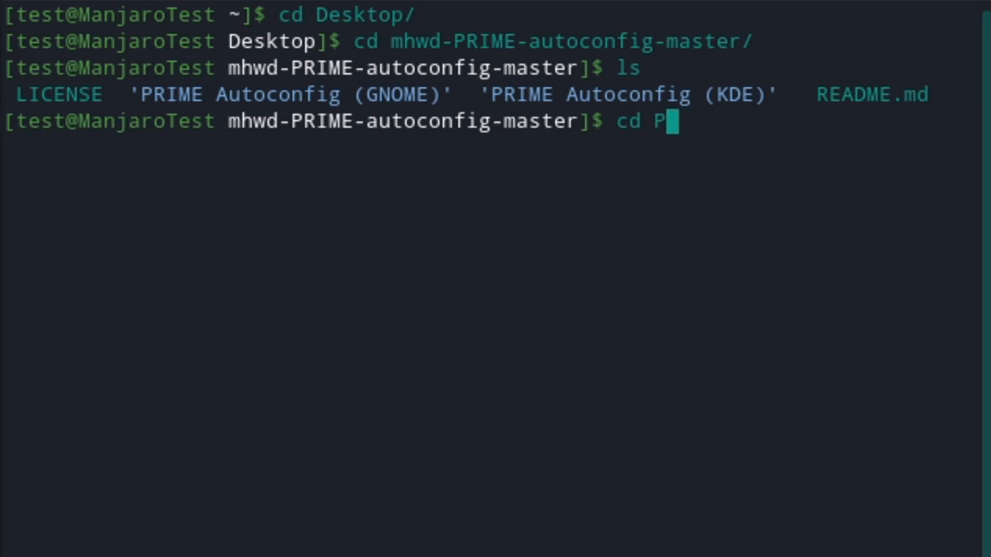
{"action": "key", "text": "Tab"}
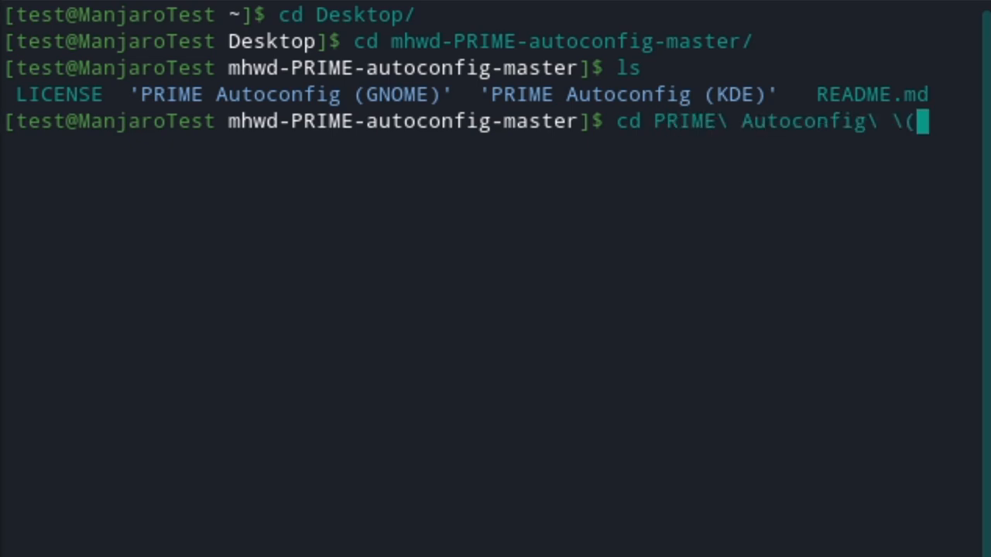
{"action": "type", "text": "KDE\\)/"}
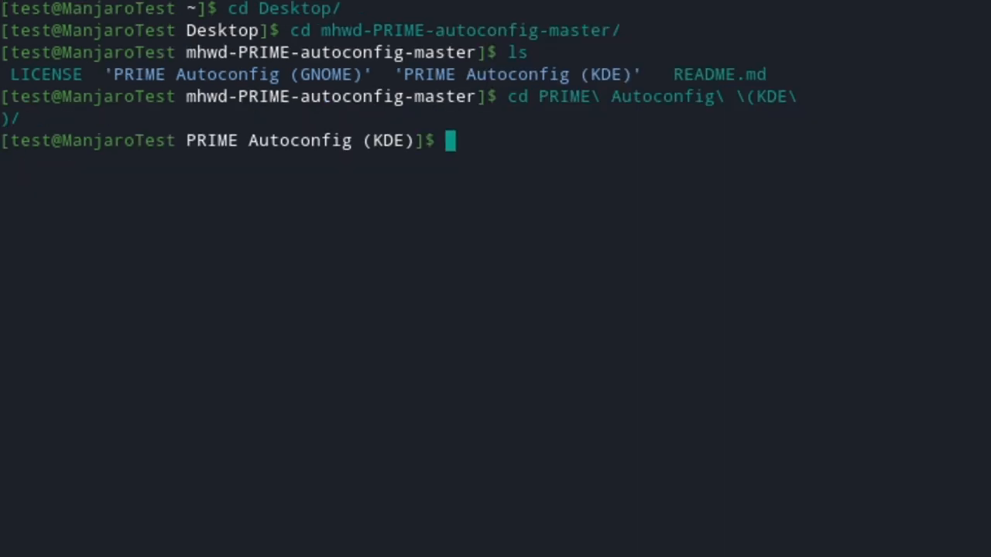
Make autoconfig.sh executable with sudo chmod +x, then type the sudo ./autoconfig.sh command
{"action": "type", "text": "sudo chmod +x ./autoconfig.sh"}
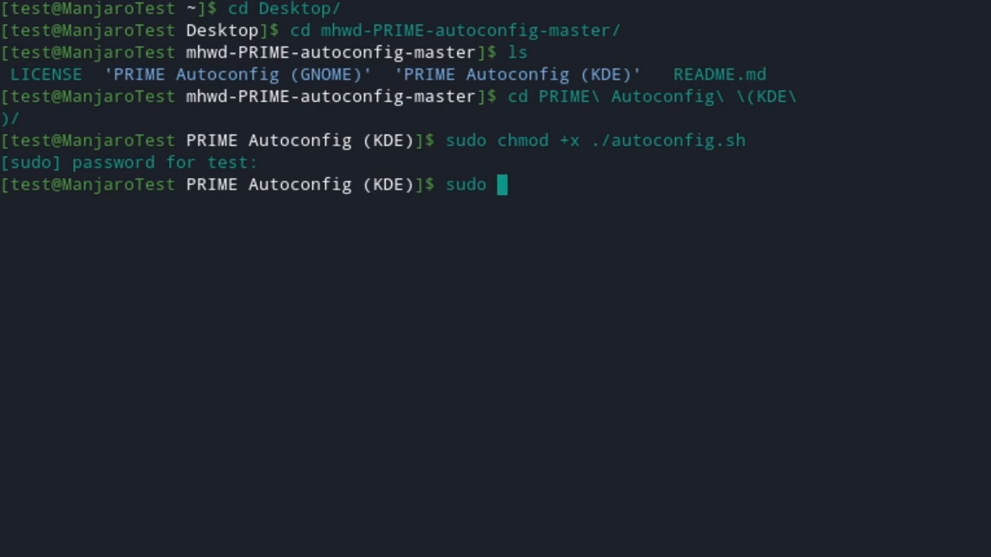
{"action": "type", "text": "./"}
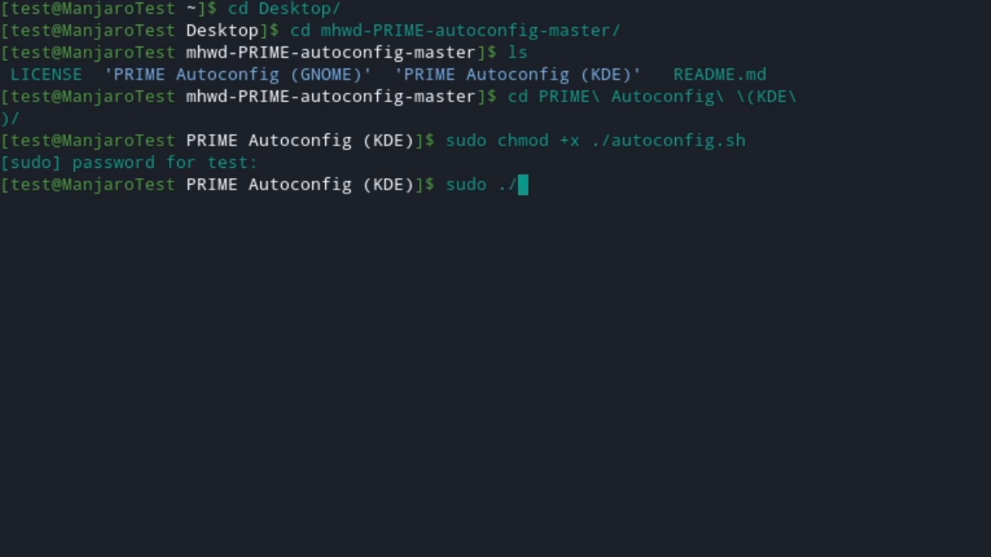
{"action": "type", "text": "autoconfig.sh"}
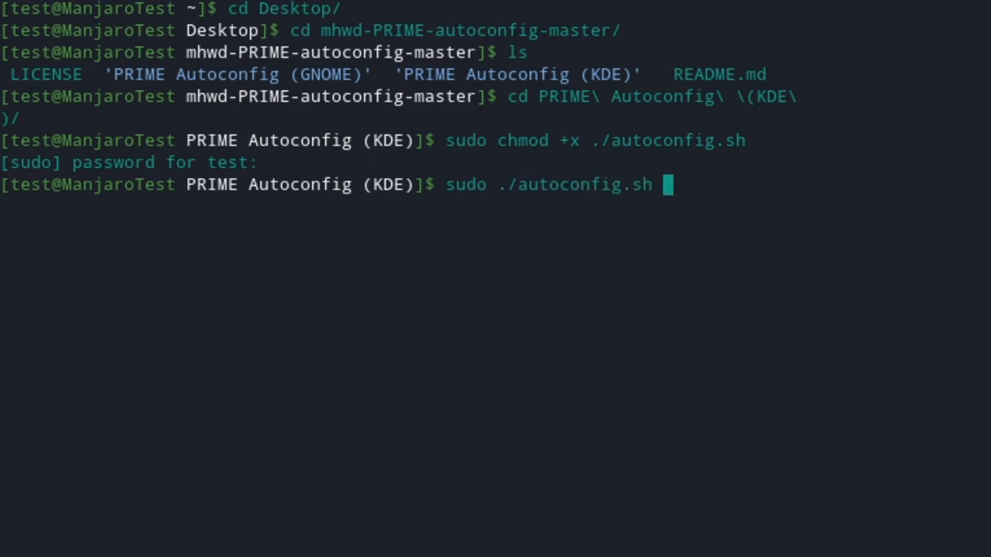
{"action": "key", "text": "Return"}
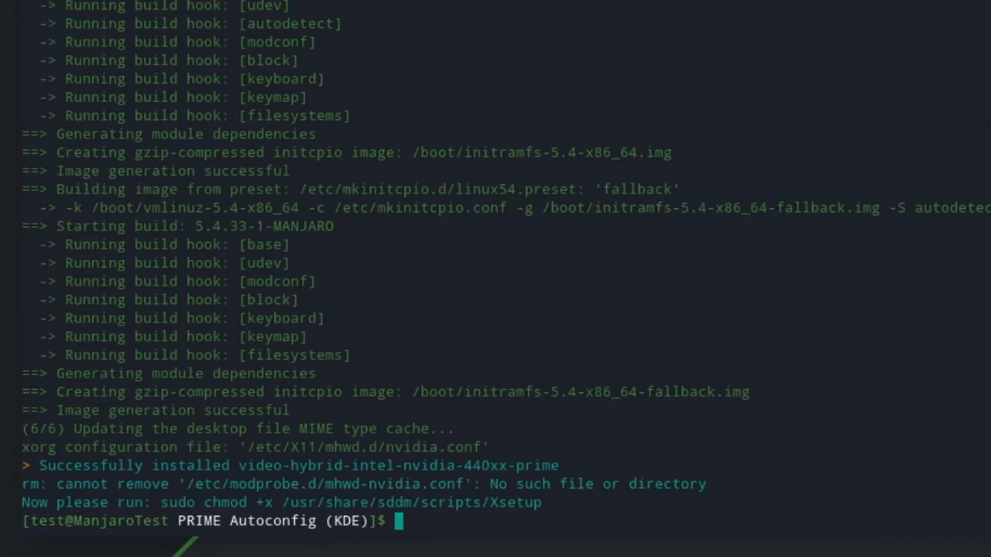
{"action": "mouse_move", "coordinate": [322, 232]}
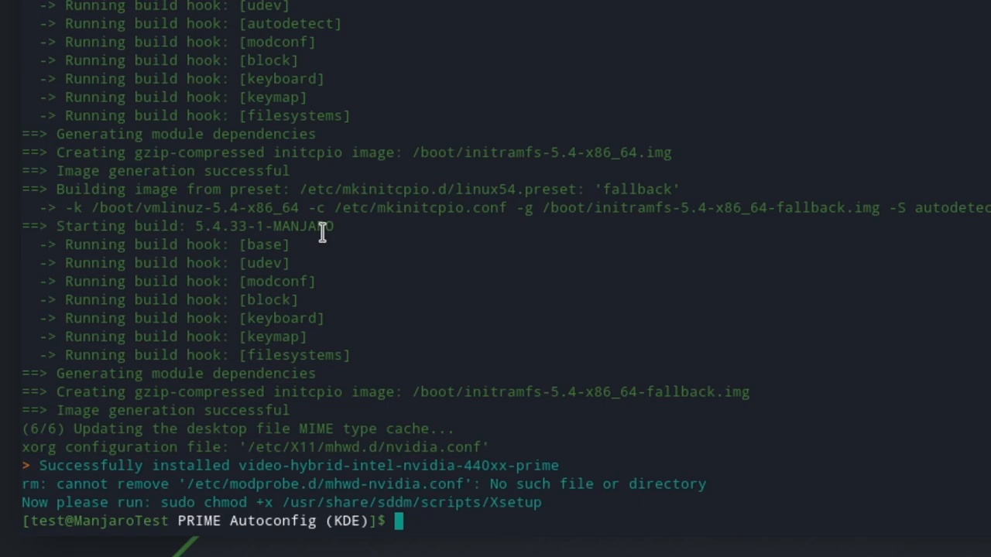
{"action": "mouse_move", "coordinate": [174, 480]}
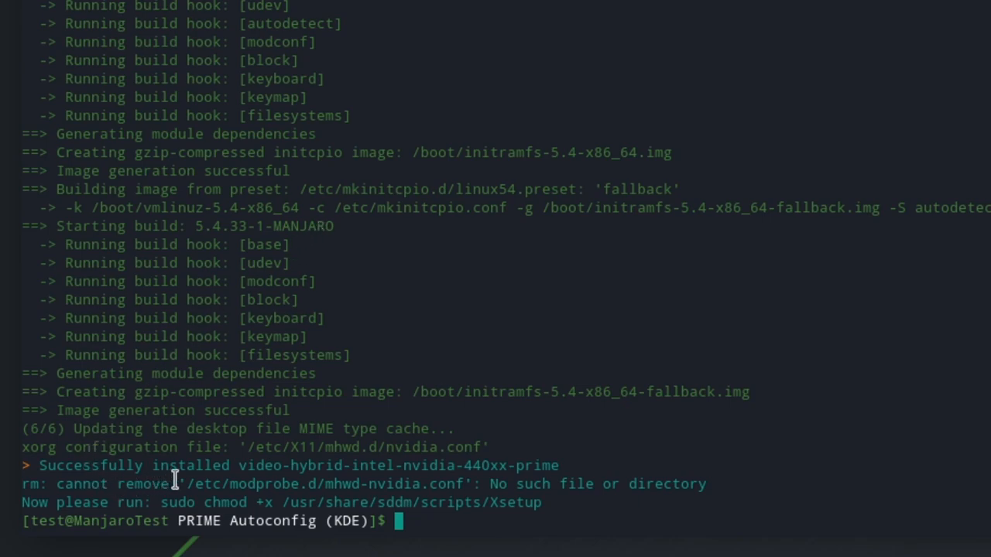
{"action": "mouse_move", "coordinate": [224, 495]}
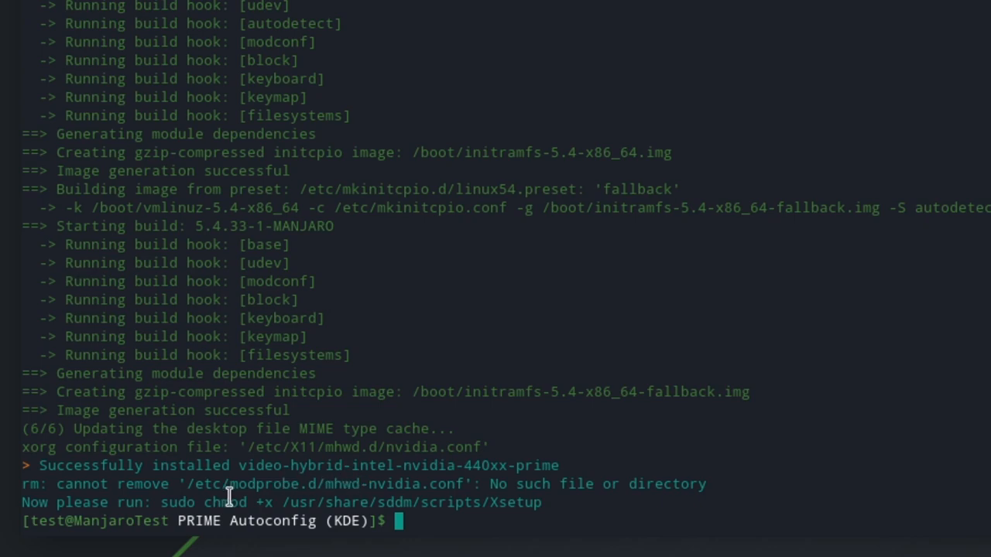
{"action": "mouse_move", "coordinate": [417, 392]}
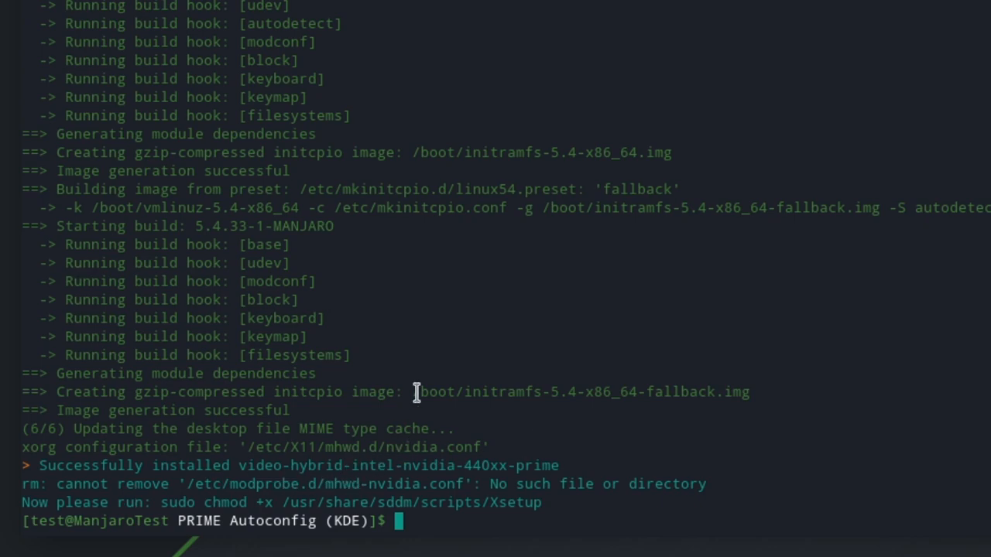
{"action": "mouse_move", "coordinate": [430, 279]}
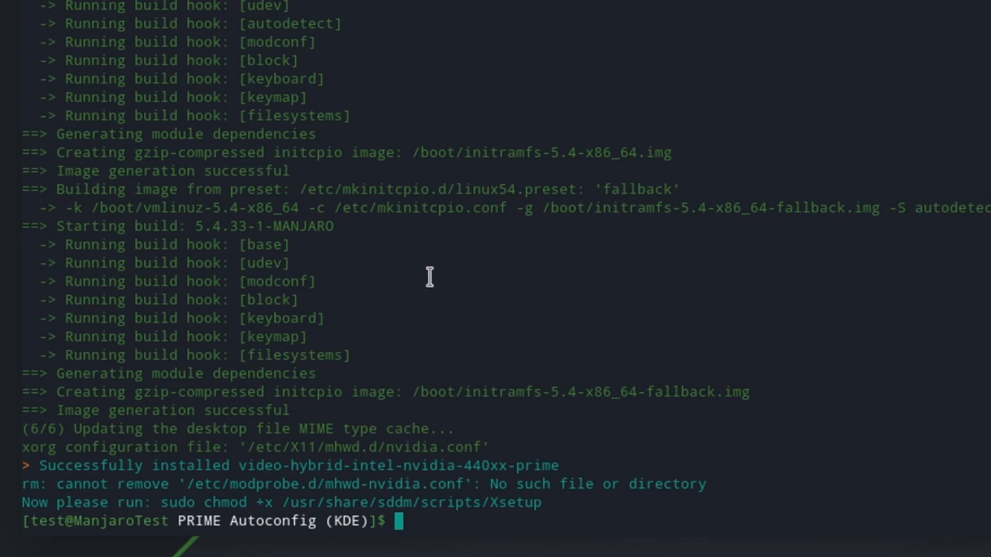
{"action": "mouse_move", "coordinate": [162, 488]}
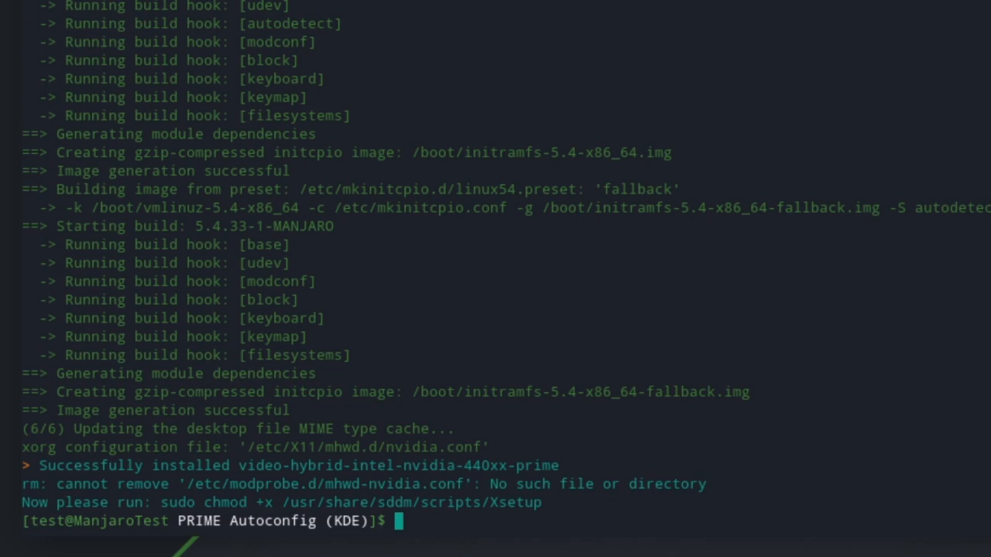
{"action": "double_click", "coordinate": [351, 502]}
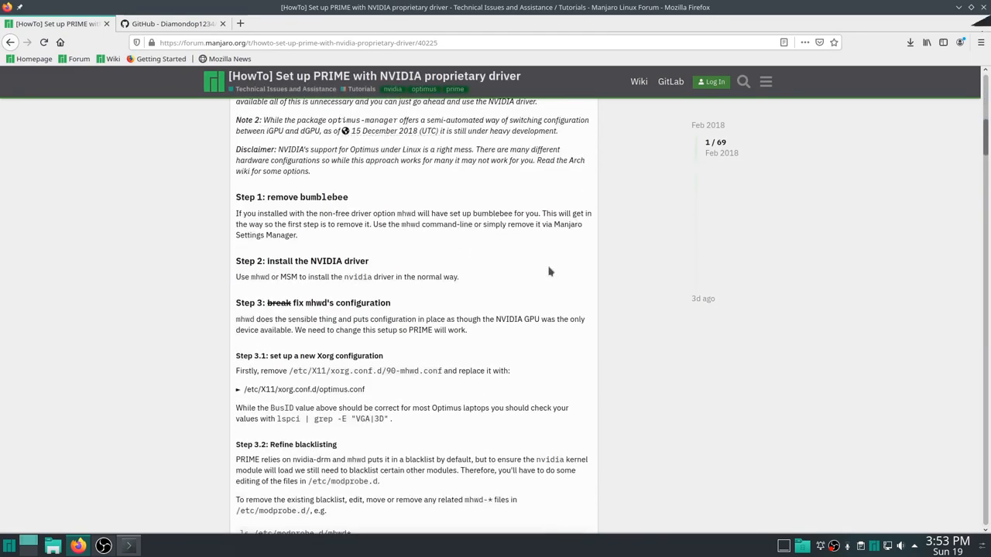
Scroll the forum guide to the display-manager output-source step, then go back to GitHub's file list
{"action": "scroll", "scroll_direction": "down", "scroll_amount": 3}
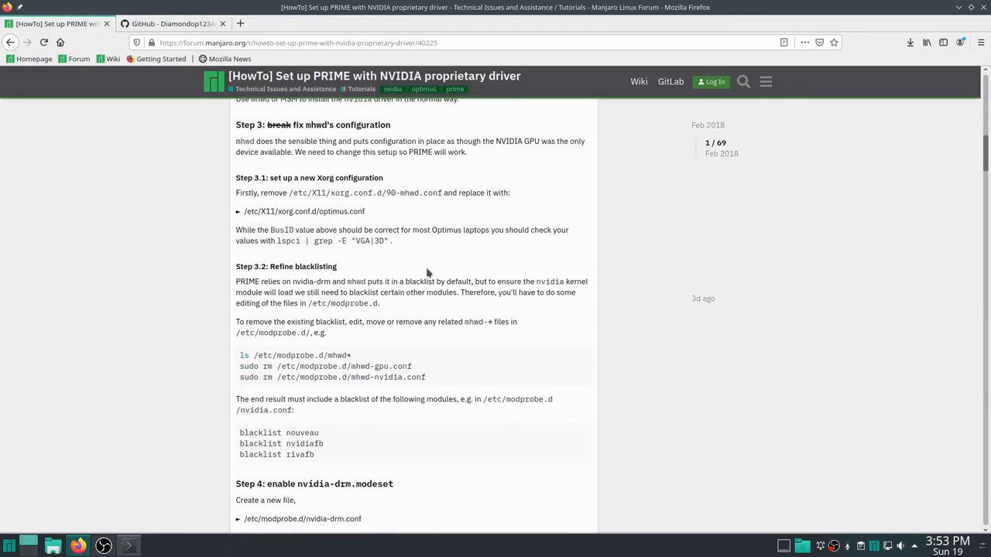
{"action": "scroll", "scroll_direction": "down", "scroll_amount": 3}
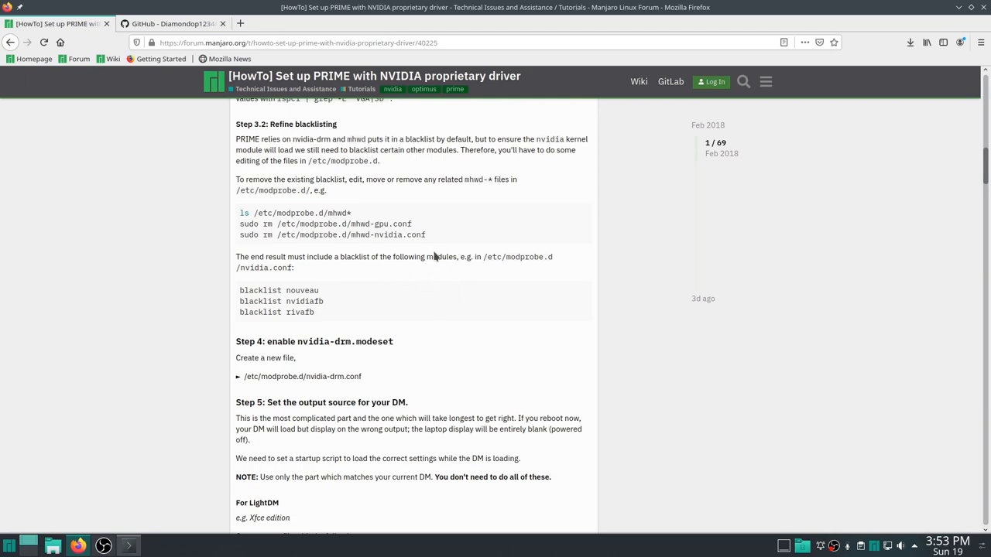
{"action": "mouse_move", "coordinate": [334, 258]}
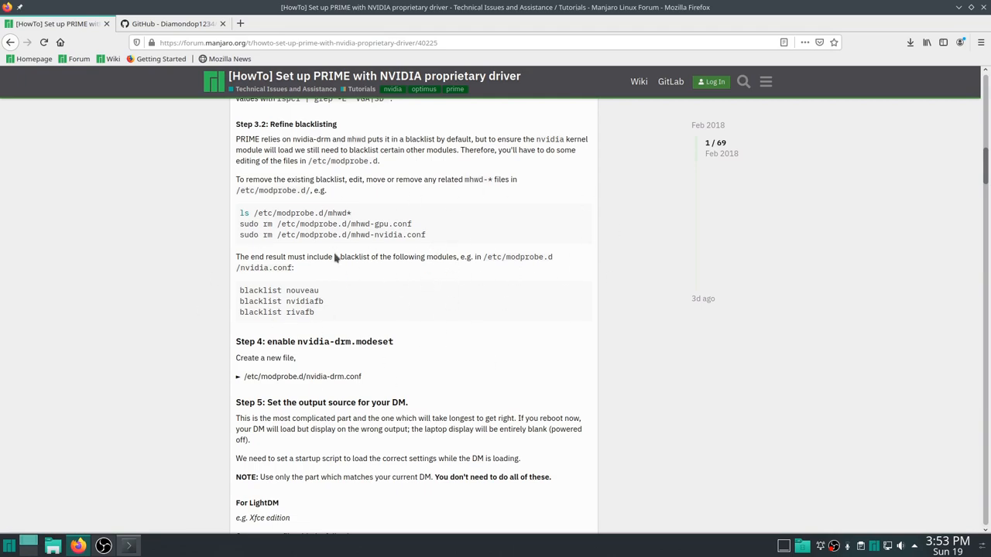
{"action": "scroll", "scroll_direction": "down", "scroll_amount": 3}
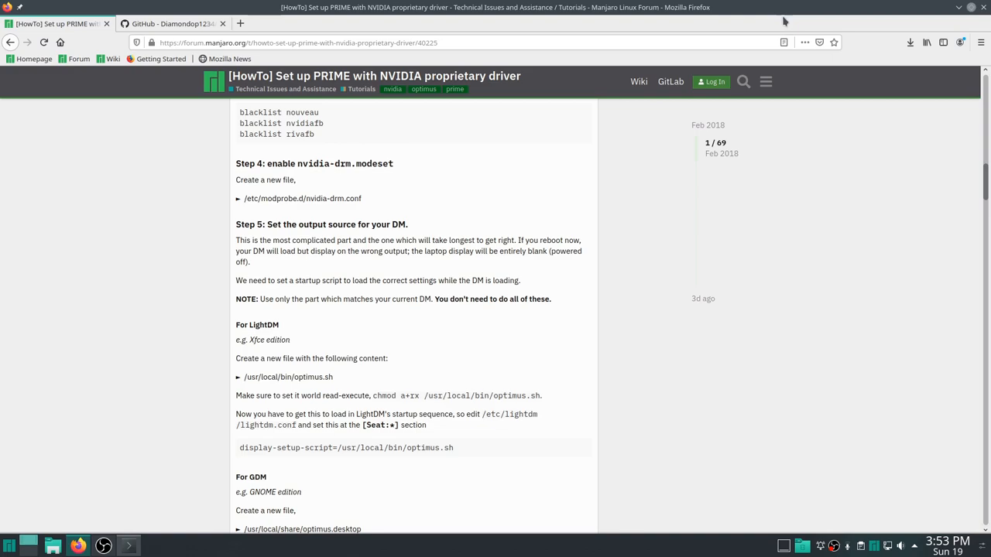
{"action": "left_click", "coordinate": [170, 23]}
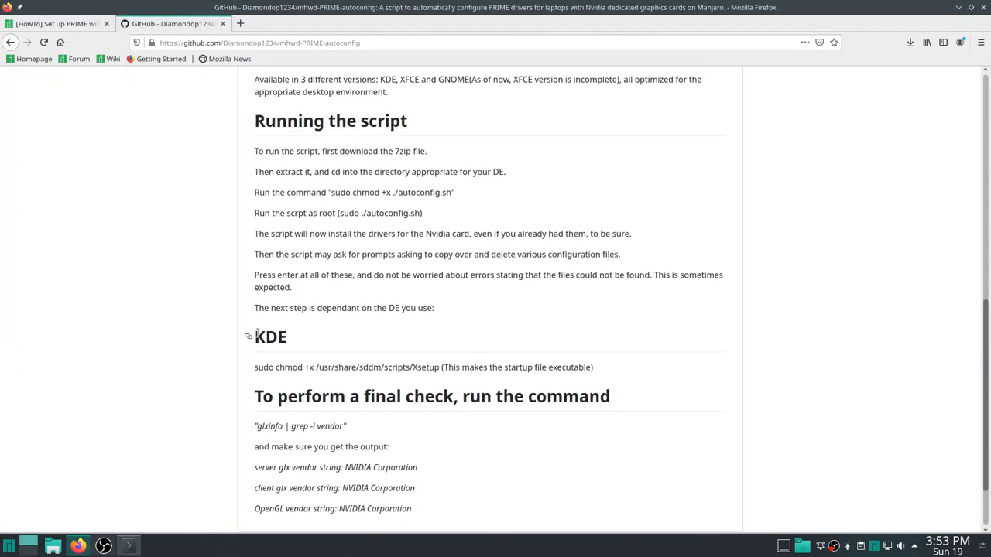
{"action": "scroll", "scroll_direction": "up", "scroll_amount": 3}
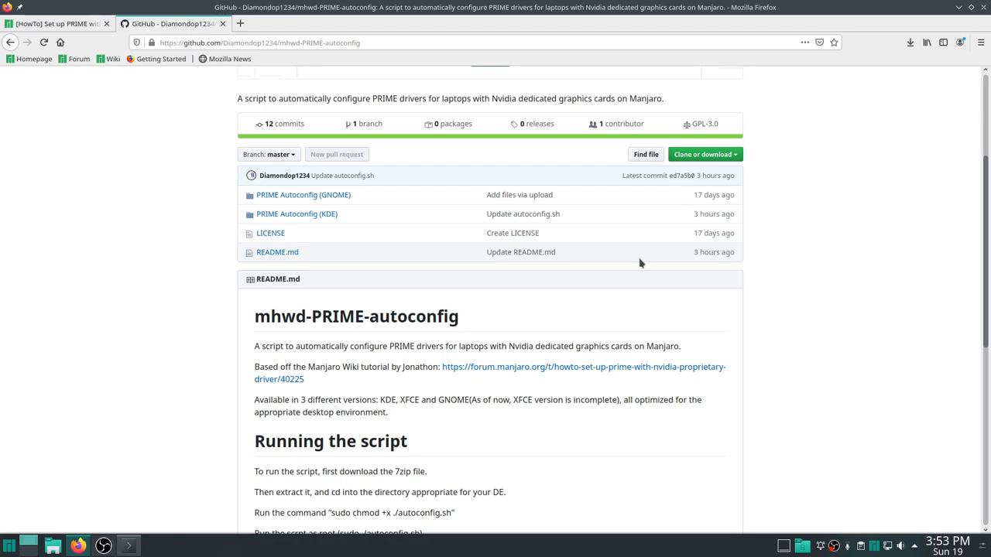
{"action": "mouse_move", "coordinate": [425, 215]}
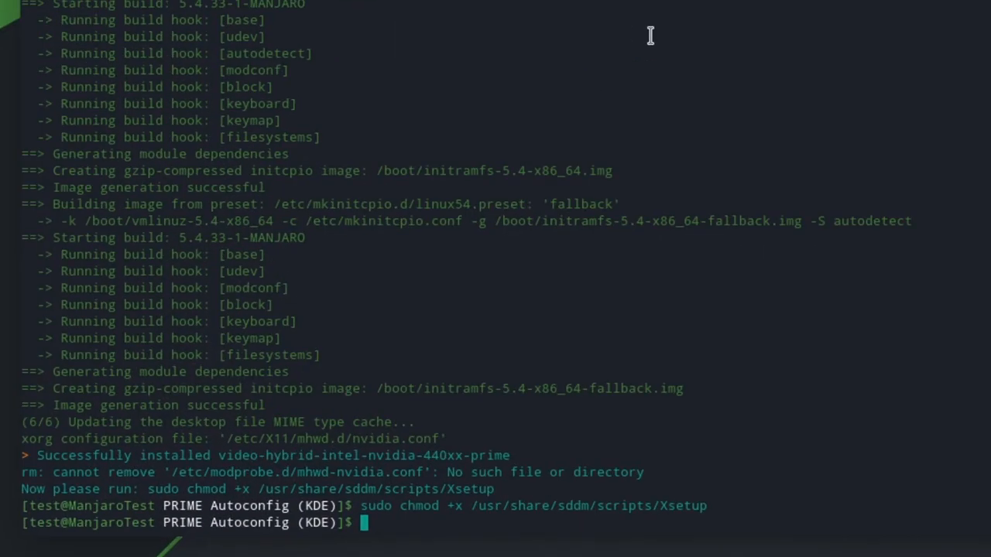
Change into the mhwd-PRIME-autoconfig-master folder in Konsole
{"action": "type", "text": "cd mhwd-PRIME-autoconfig-master/"}
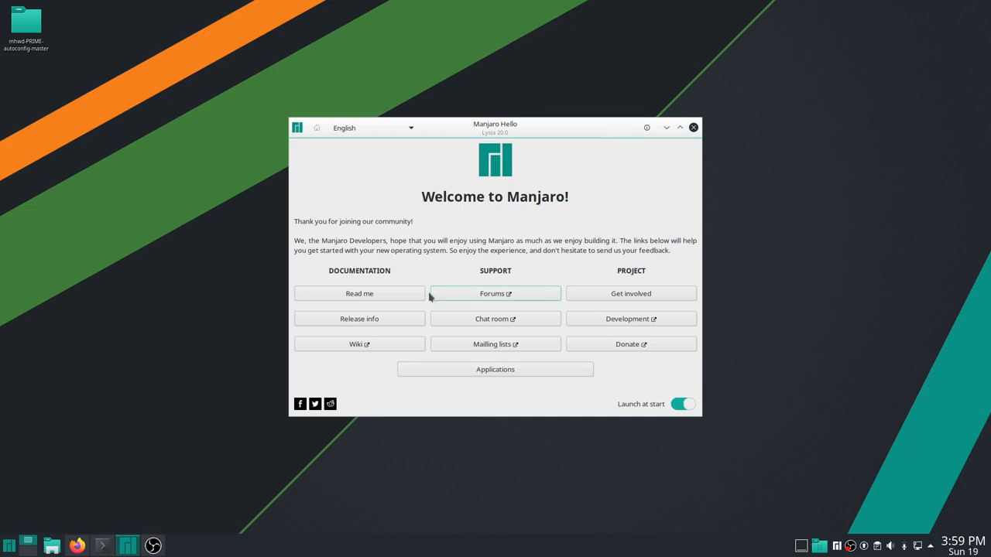
{"action": "mouse_move", "coordinate": [359, 343]}
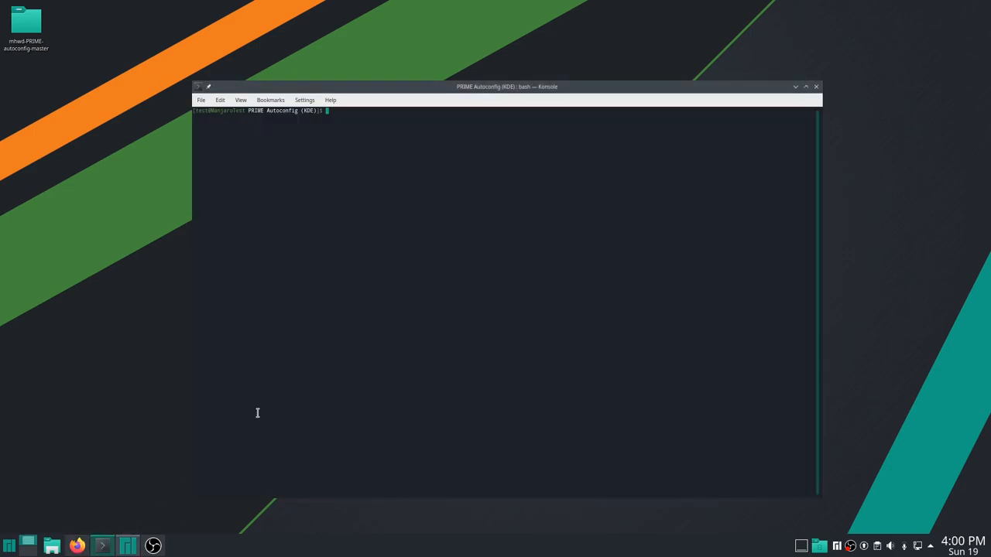
Run glxinfo | grep -i vendor to check for NVIDIA Corporation vendor strings
{"action": "type", "text": "glxinfo | grep -i vendor"}
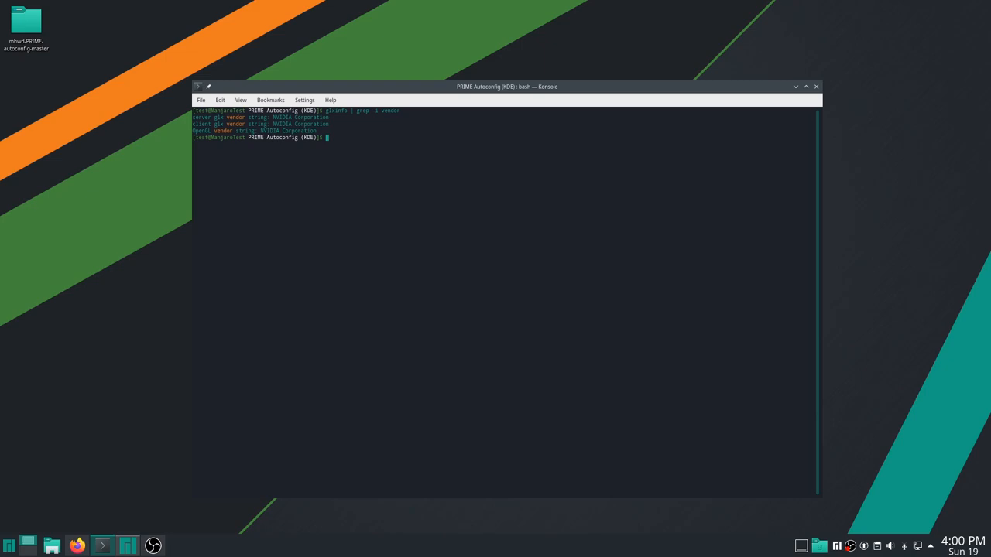
{"action": "mouse_move", "coordinate": [327, 373]}
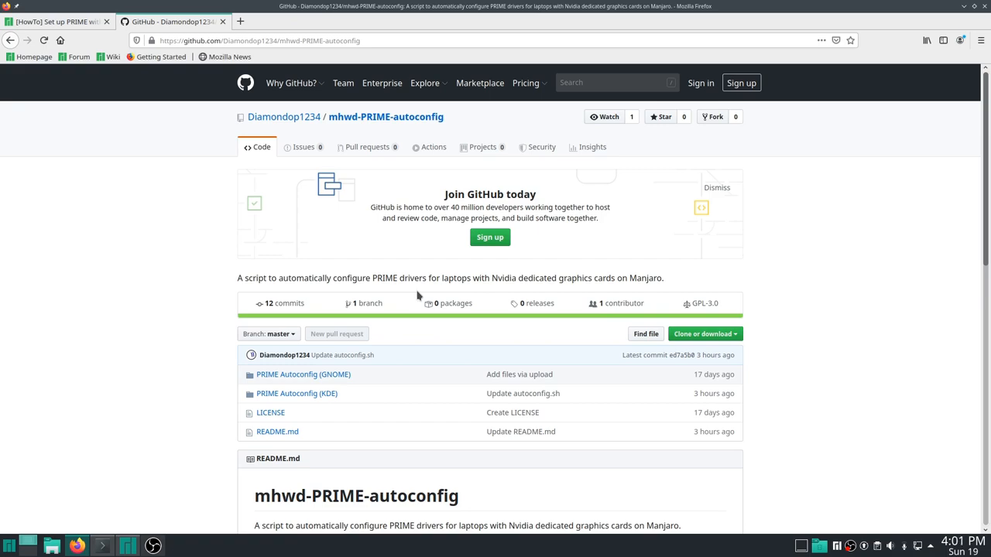
{"action": "left_click", "coordinate": [56, 20]}
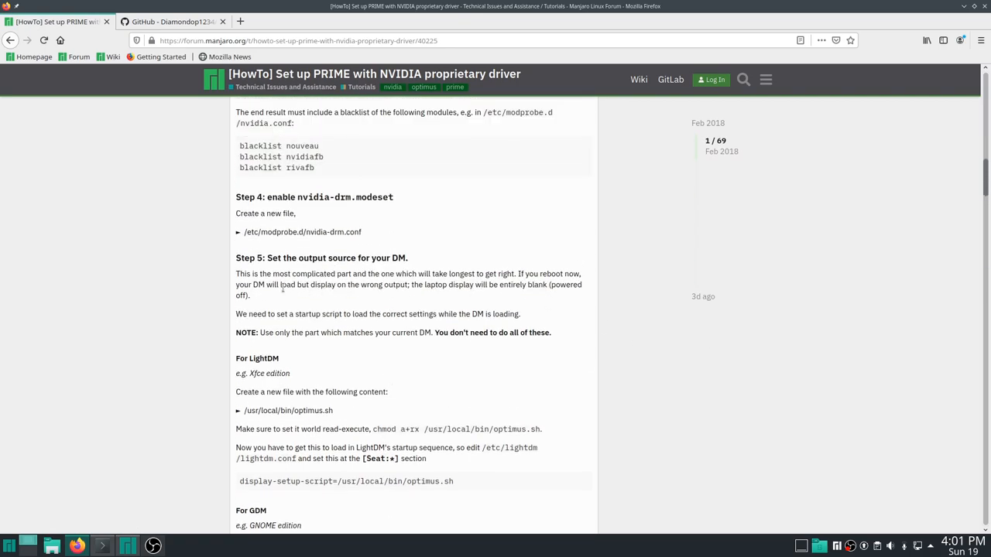
{"action": "left_click", "coordinate": [170, 21]}
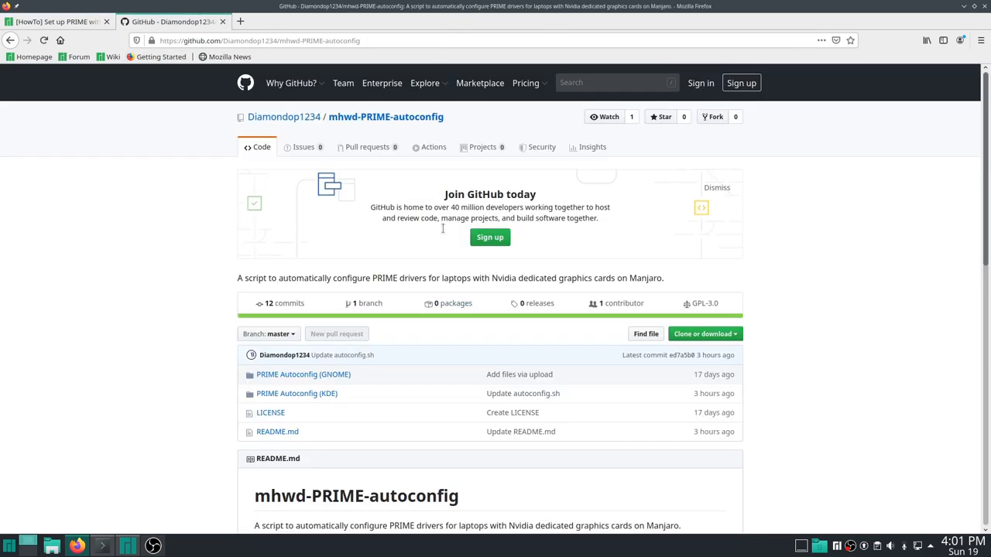
{"action": "scroll", "scroll_direction": "down", "scroll_amount": 3}
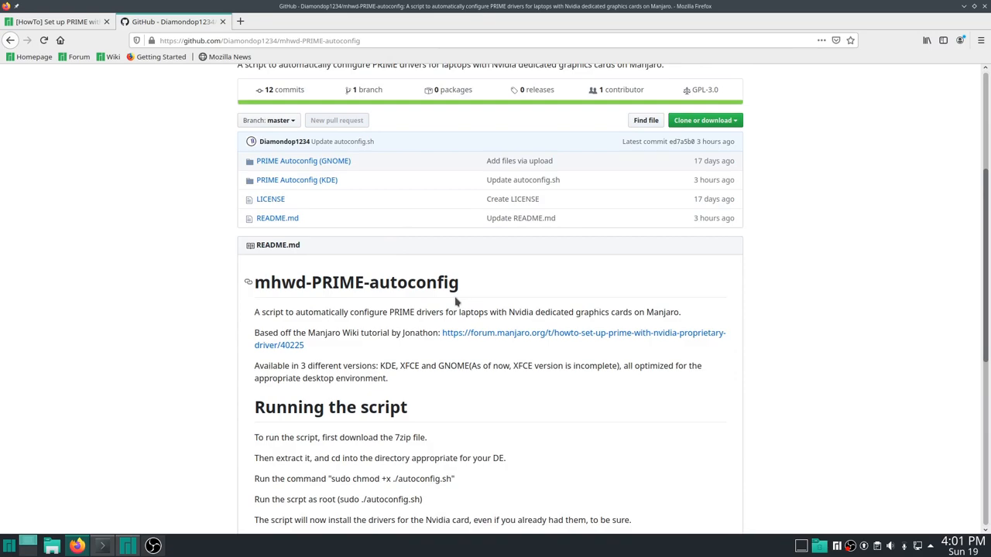